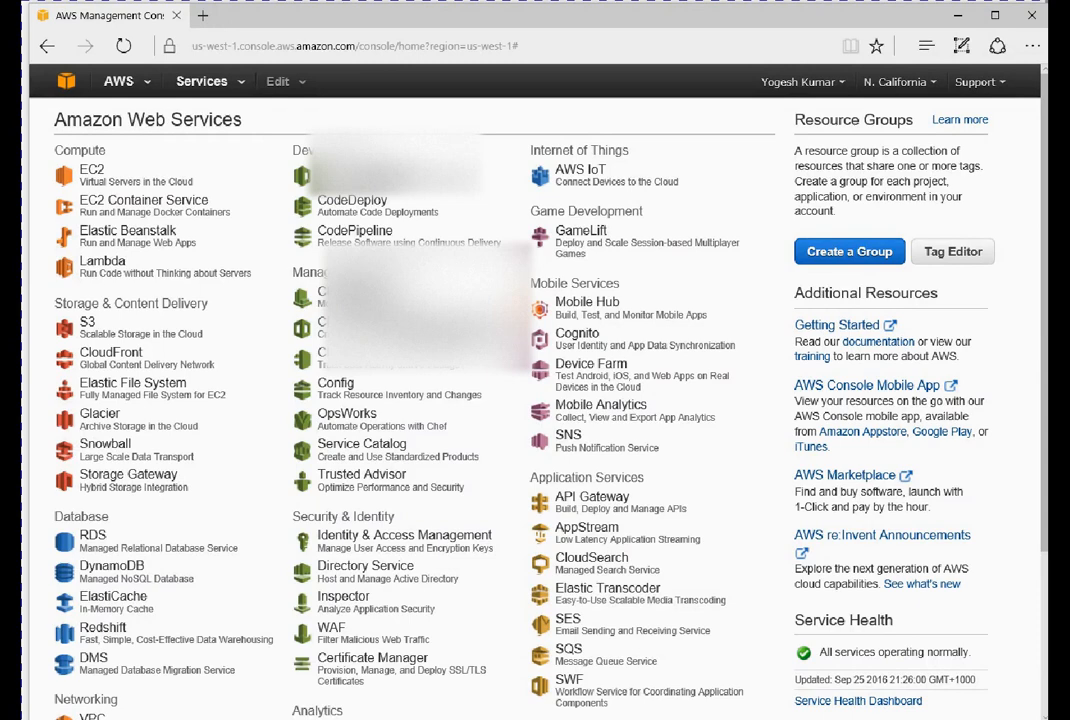
pyautogui.moveTo(310, 104)
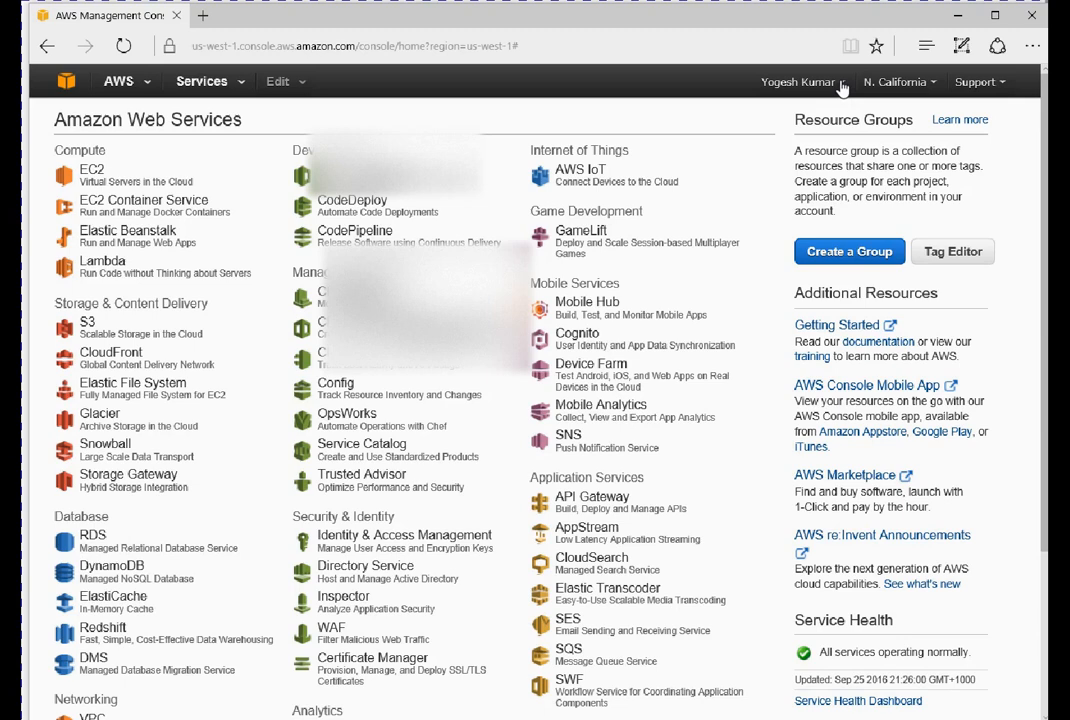
pyautogui.moveTo(843, 84)
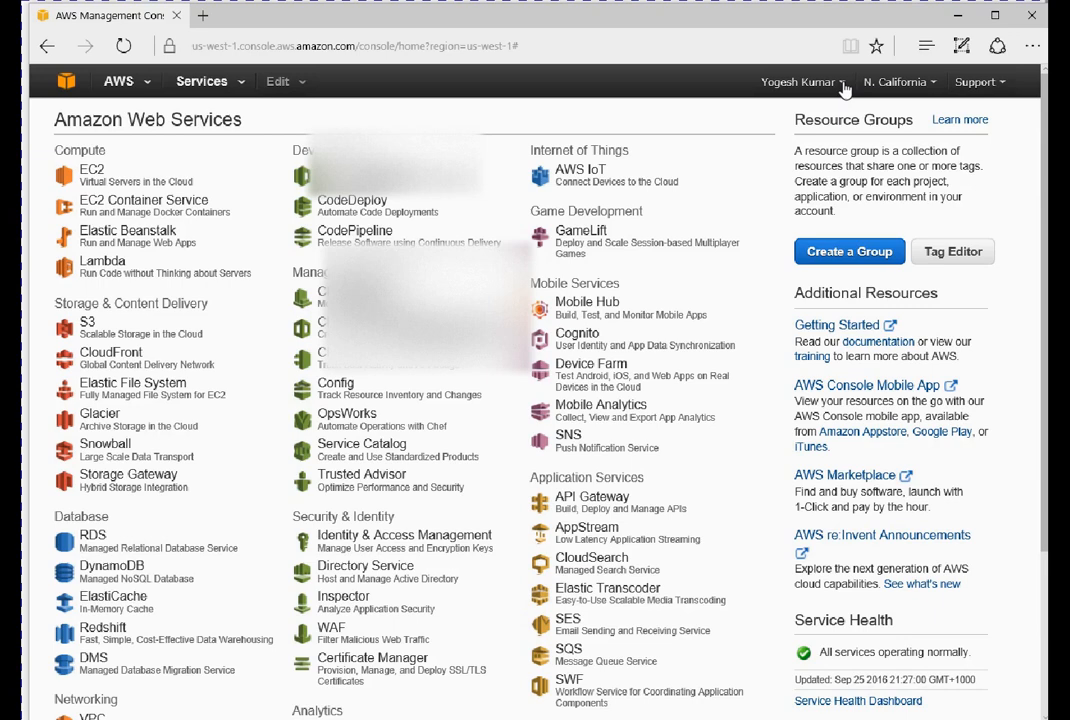
# - Open the account name menu in the top navigation bar
pyautogui.click(798, 82)
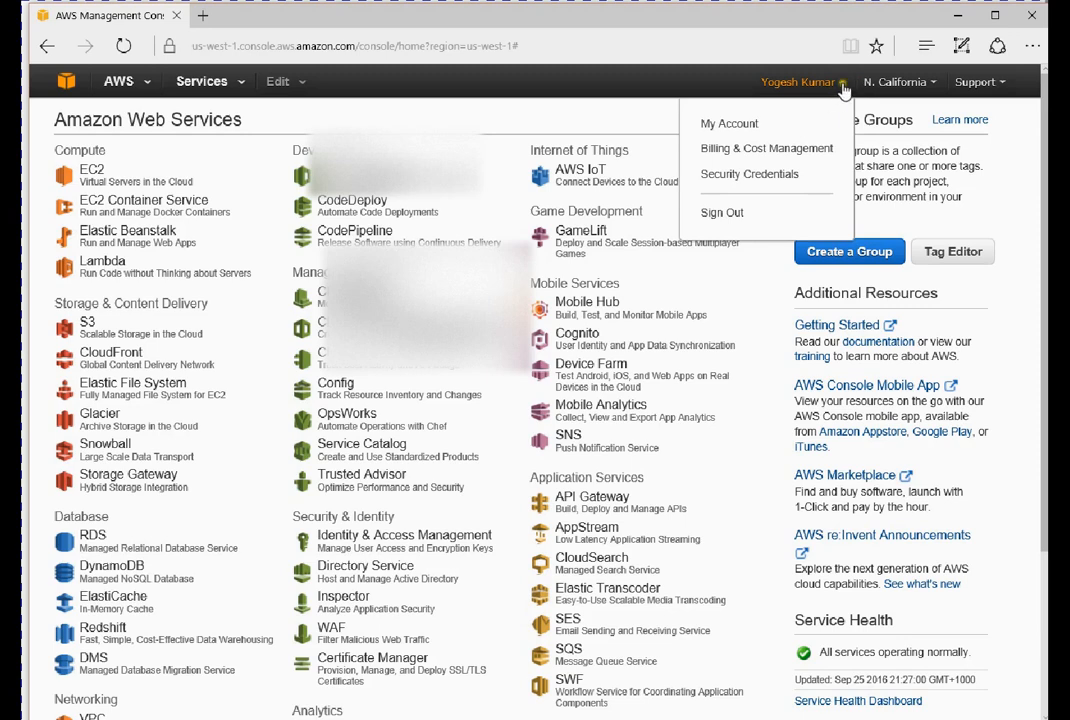
pyautogui.moveTo(729, 123)
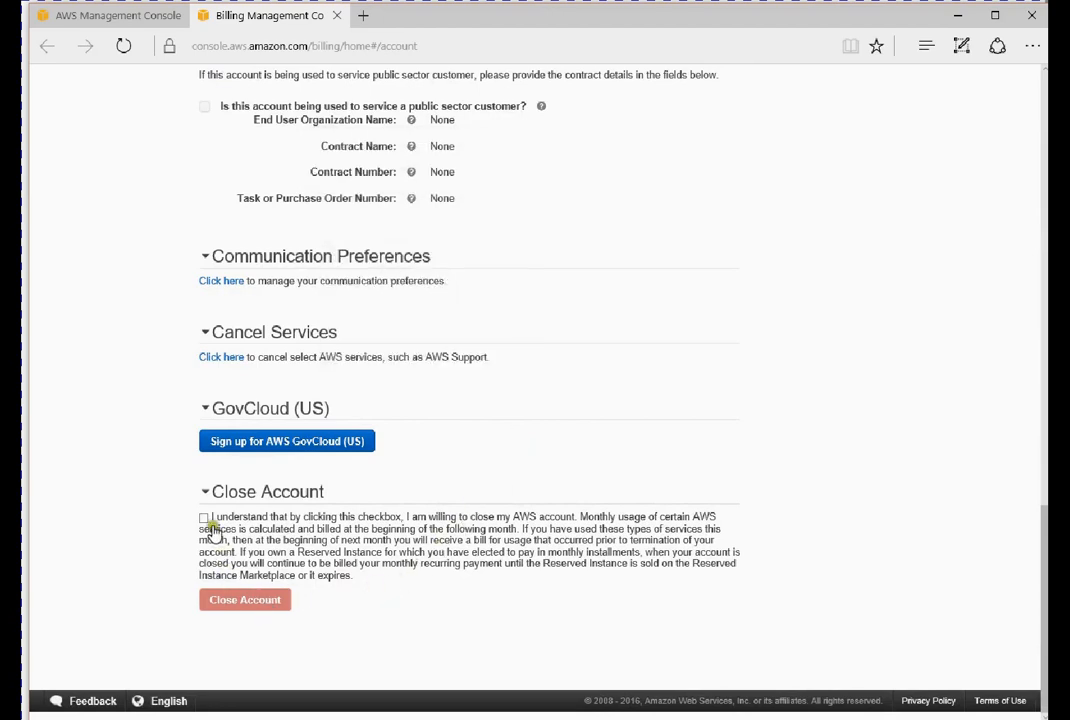
# - Tick the Close Account acknowledgement checkbox, then request and confirm the account closure
pyautogui.click(205, 517)
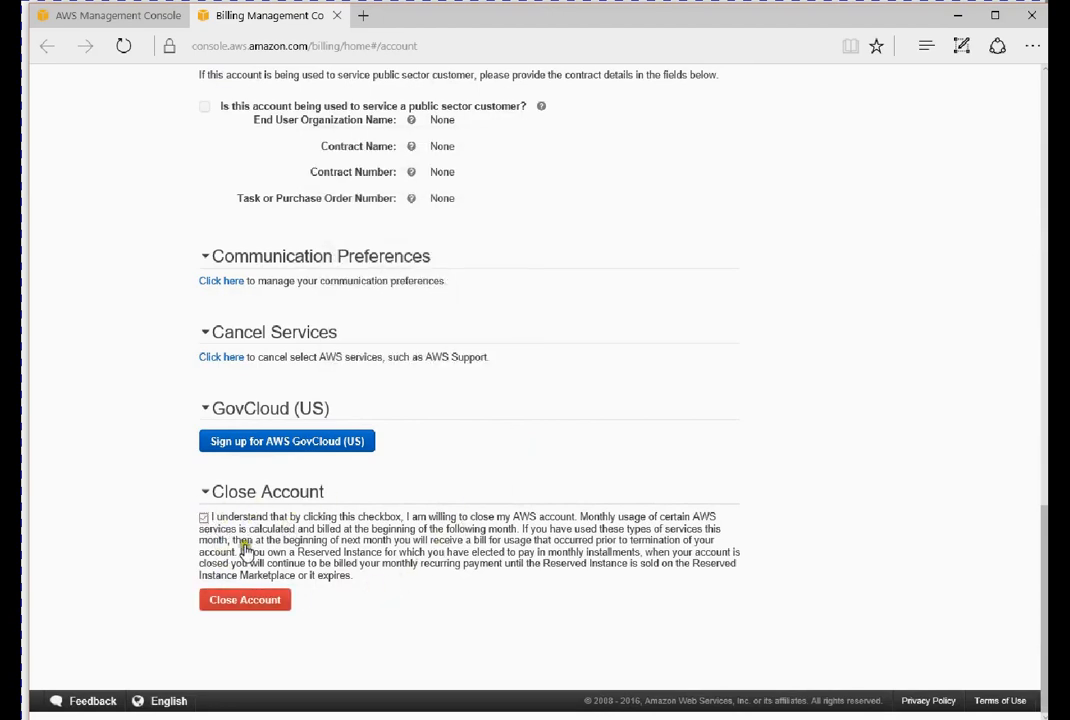
pyautogui.moveTo(410, 543)
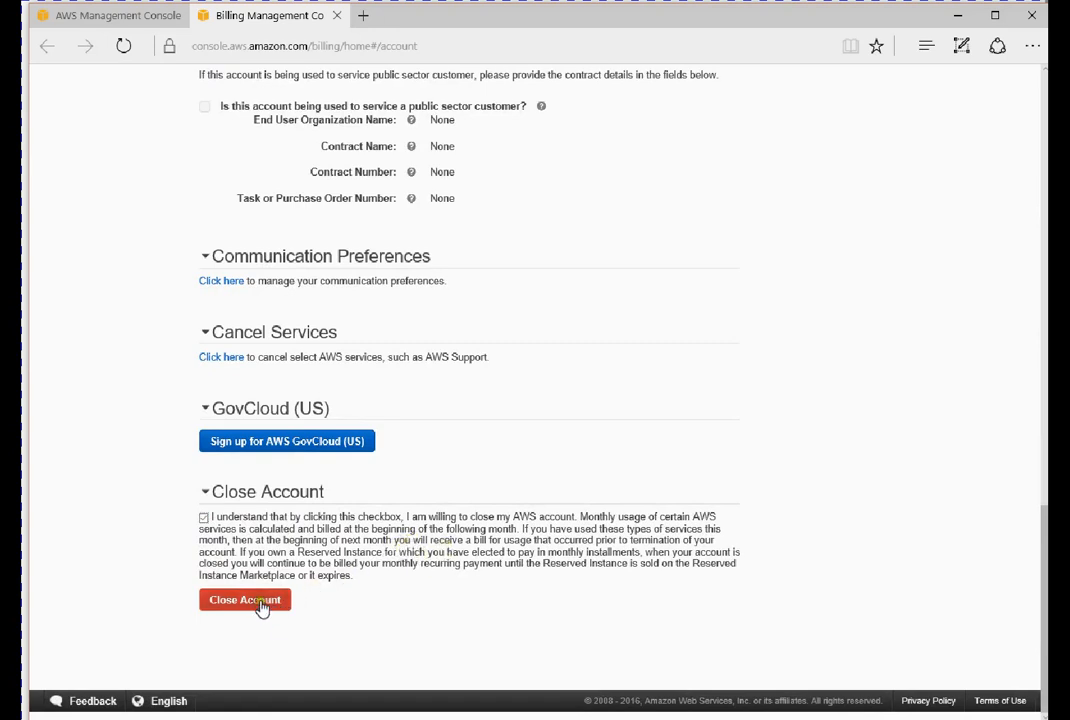
pyautogui.click(244, 599)
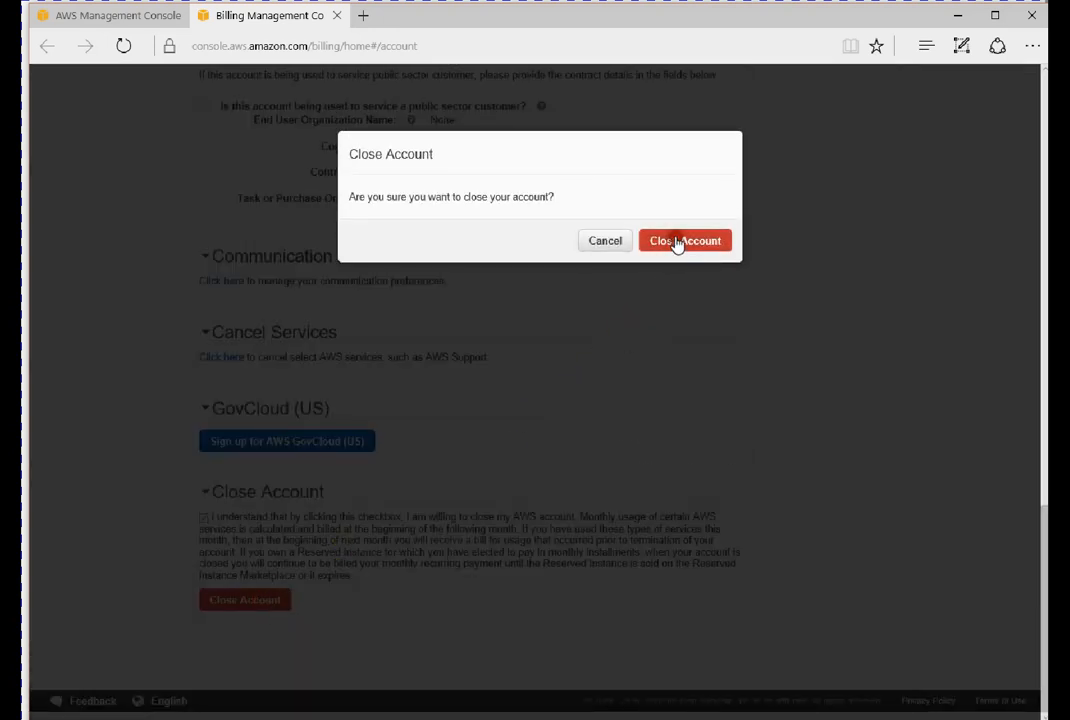
pyautogui.click(685, 240)
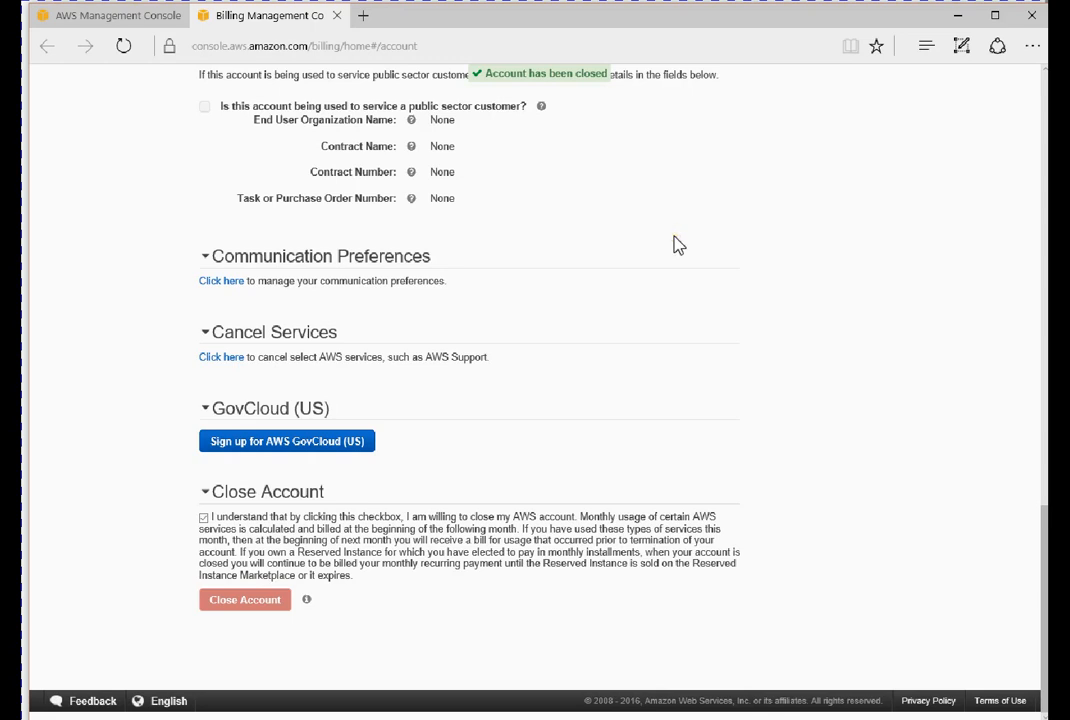